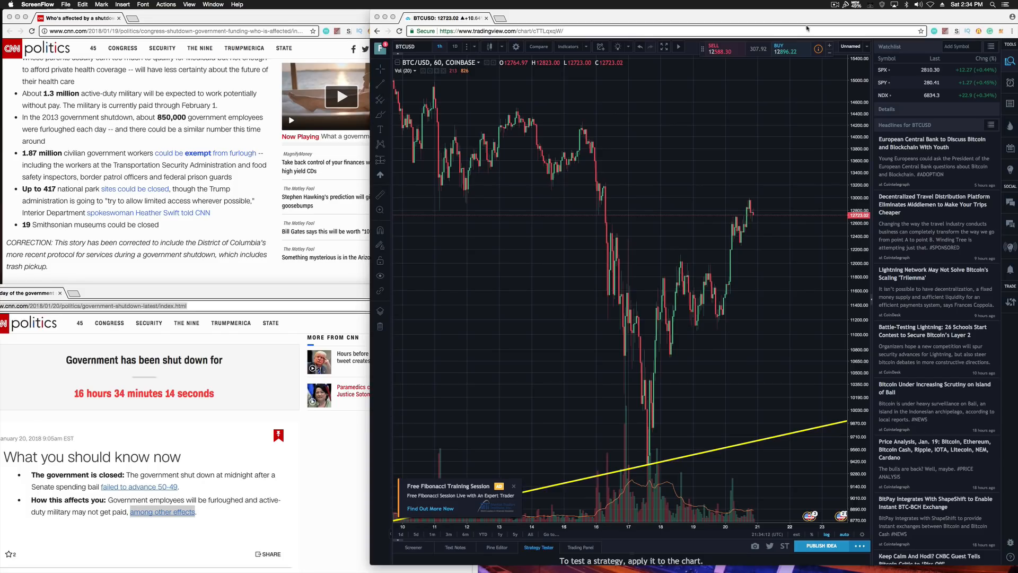
{"action": "mouse_move", "coordinate": [725, 186]}
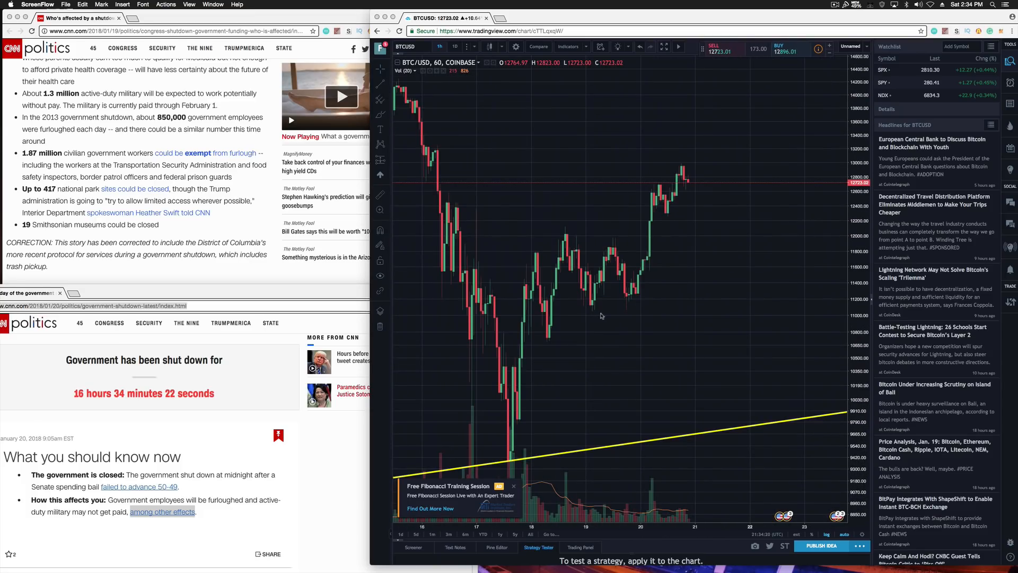
{"action": "mouse_move", "coordinate": [636, 297]}
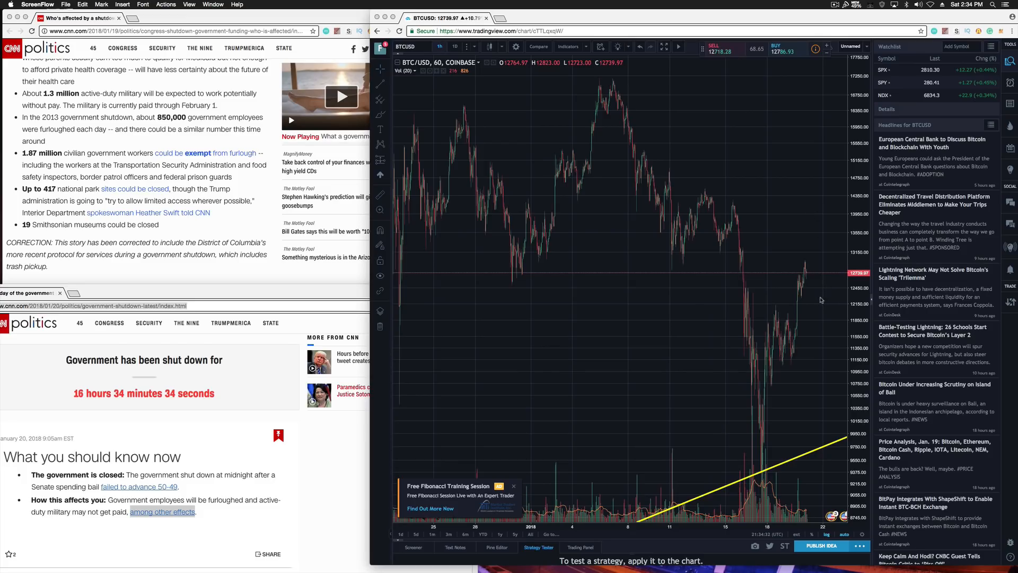
{"action": "mouse_move", "coordinate": [812, 354]}
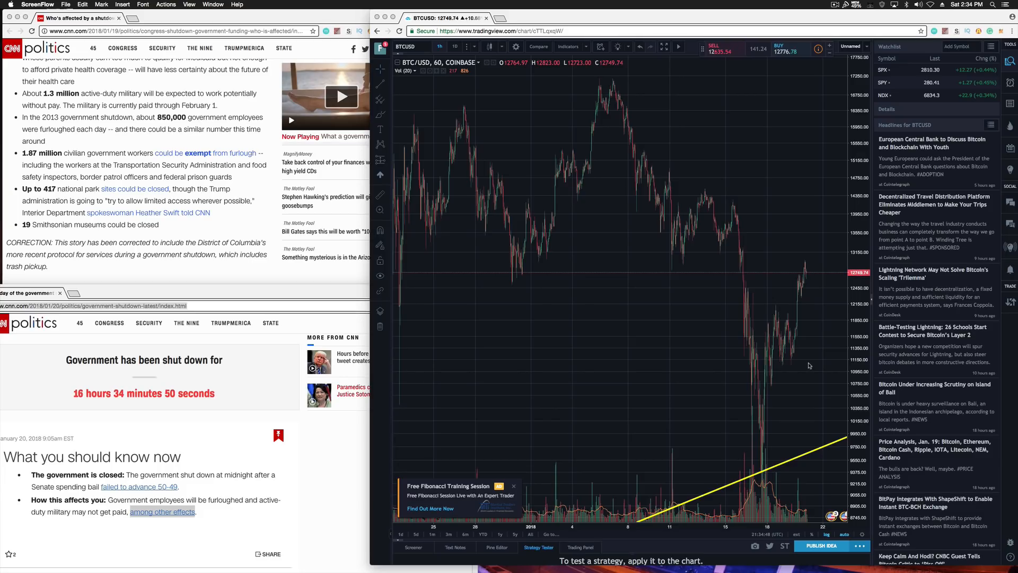
{"action": "mouse_move", "coordinate": [776, 335]}
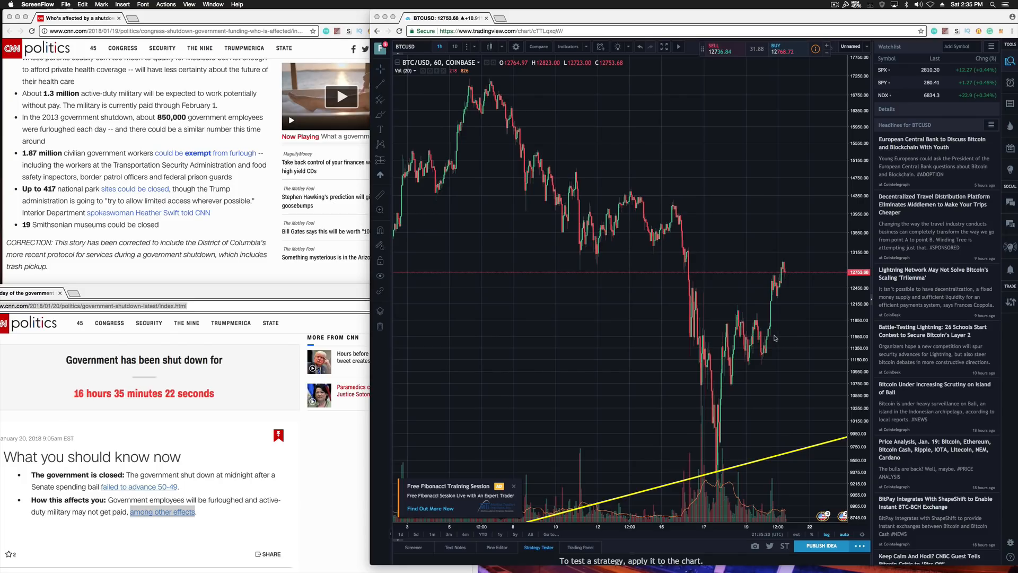
{"action": "mouse_move", "coordinate": [780, 326]}
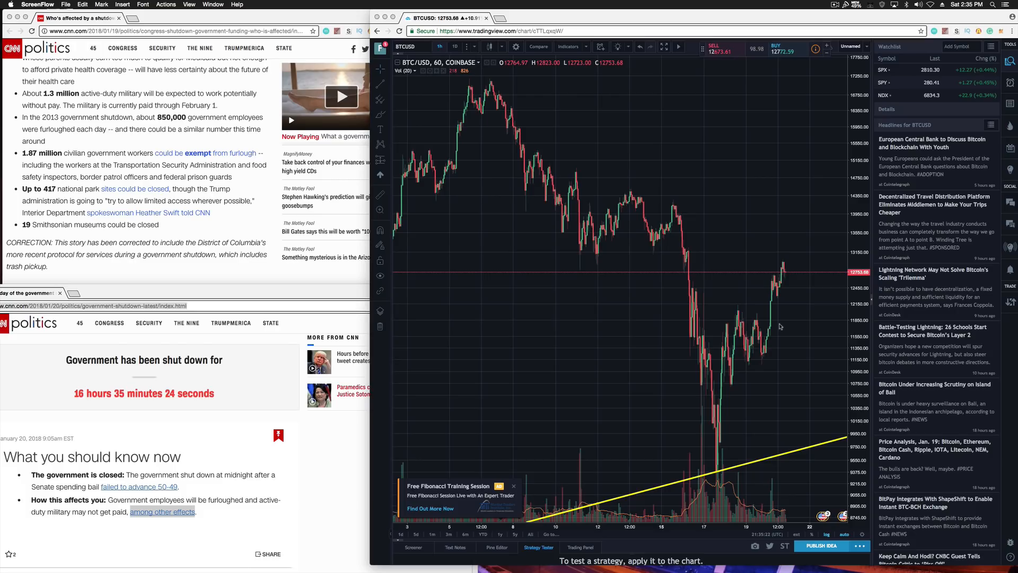
{"action": "mouse_move", "coordinate": [783, 331]}
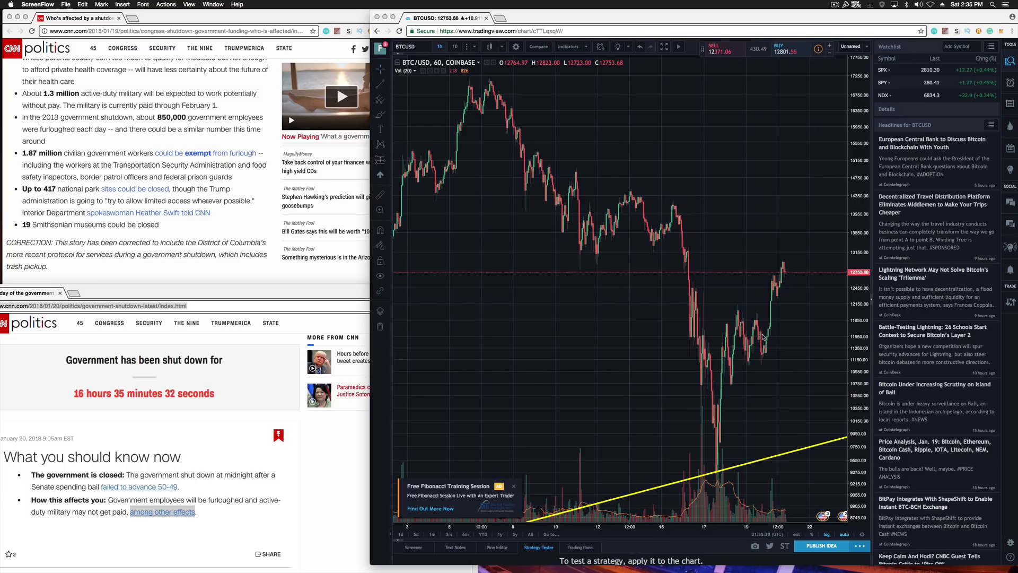
{"action": "mouse_move", "coordinate": [474, 361]}
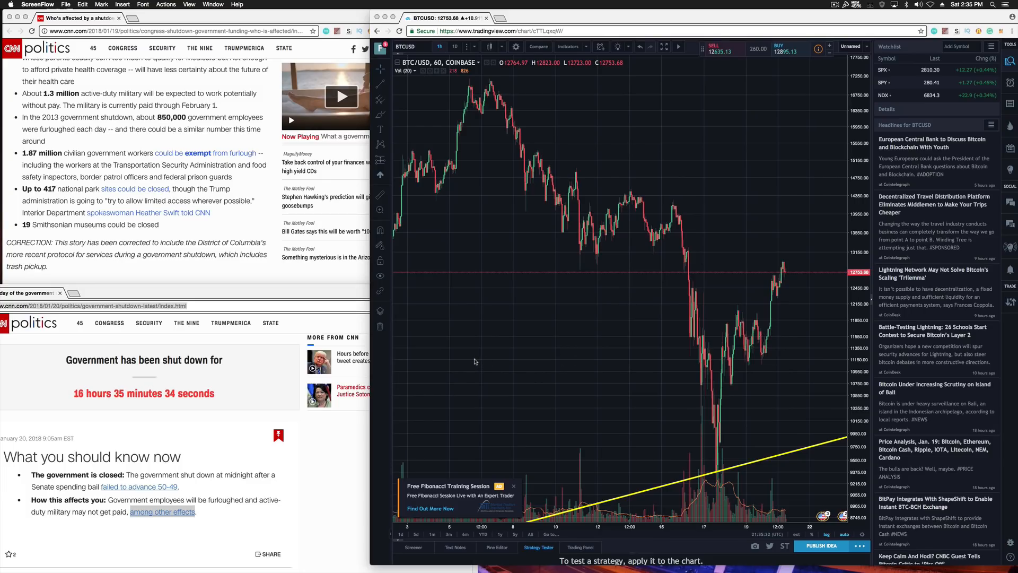
{"action": "mouse_move", "coordinate": [476, 356]}
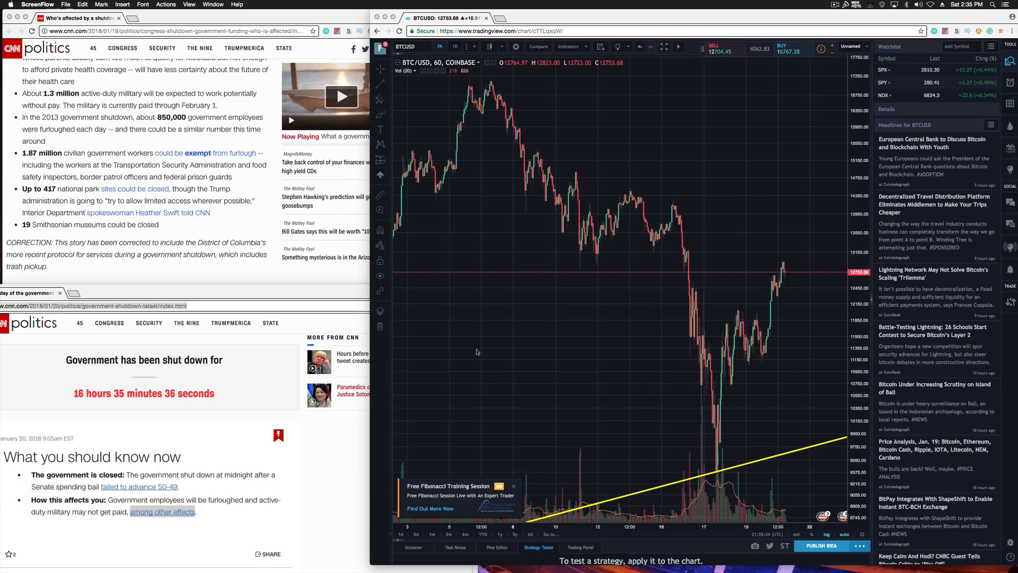
{"action": "mouse_move", "coordinate": [453, 344]}
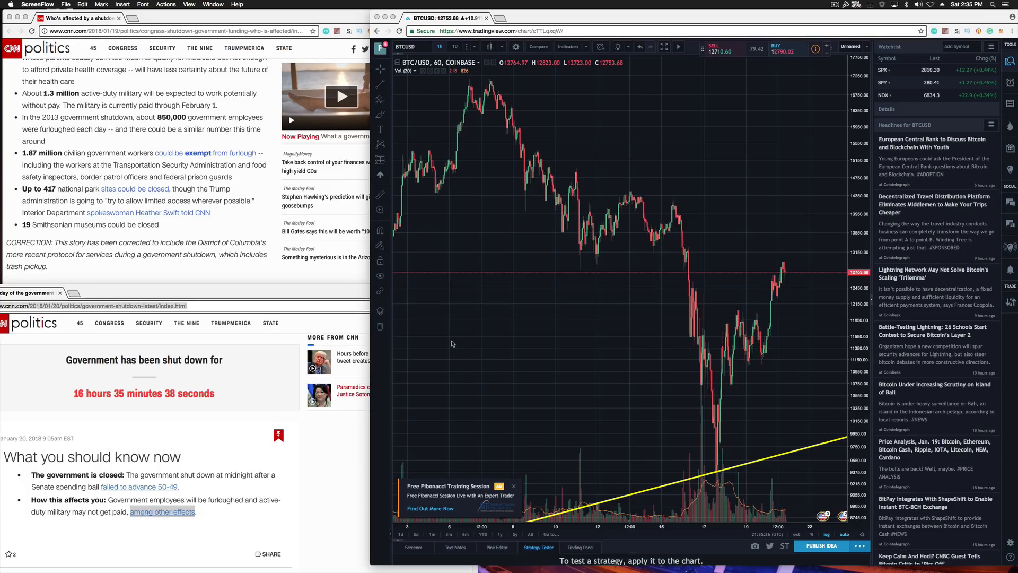